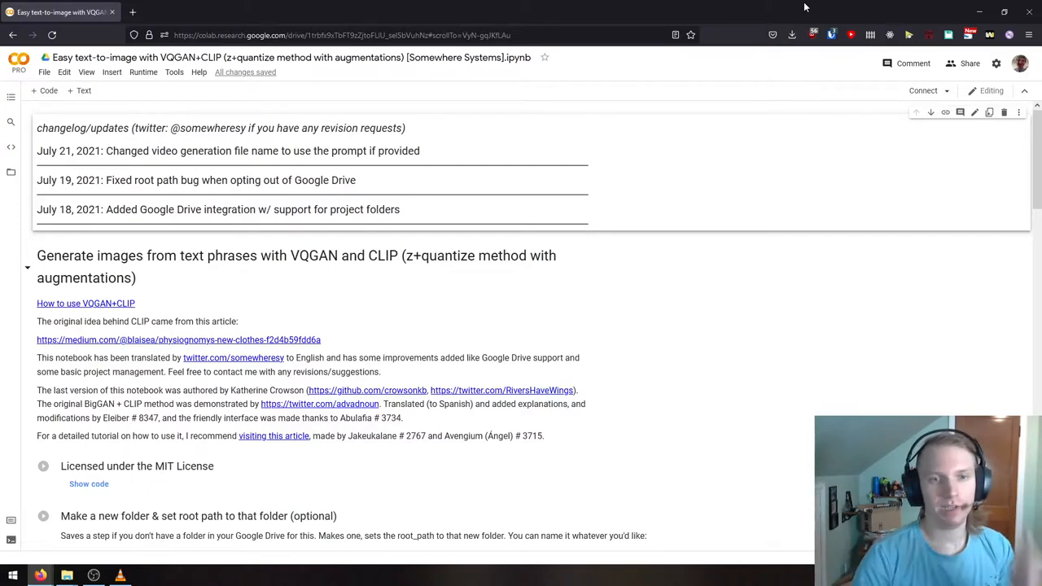
mouse_move(728, 173)
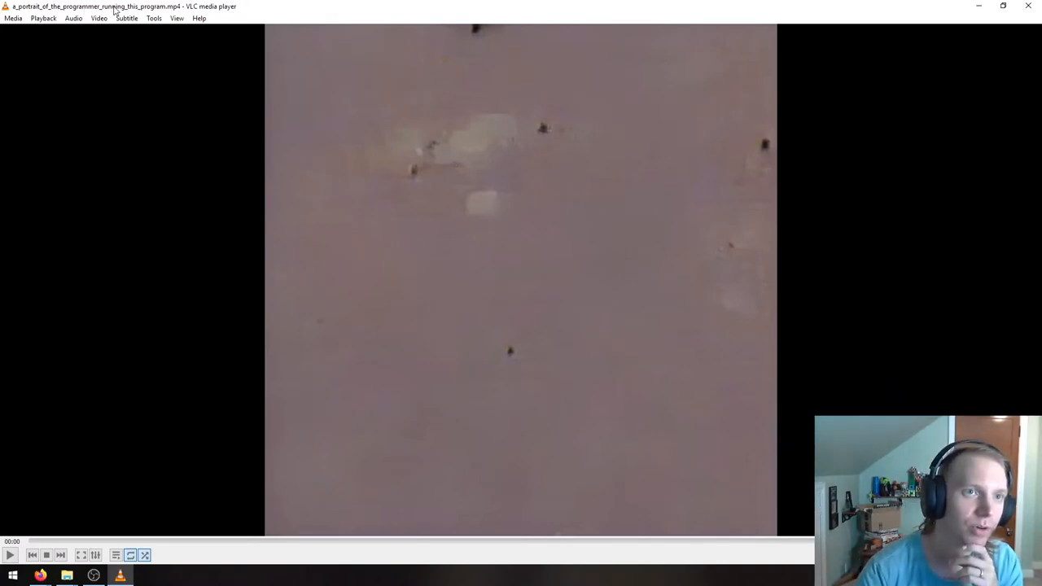
mouse_move(336, 273)
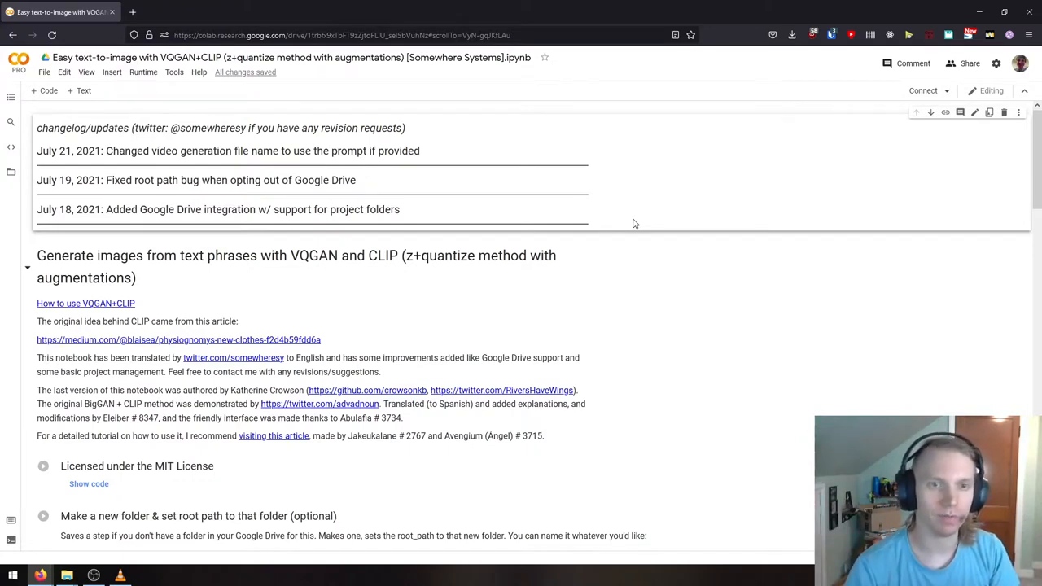
mouse_move(1011, 258)
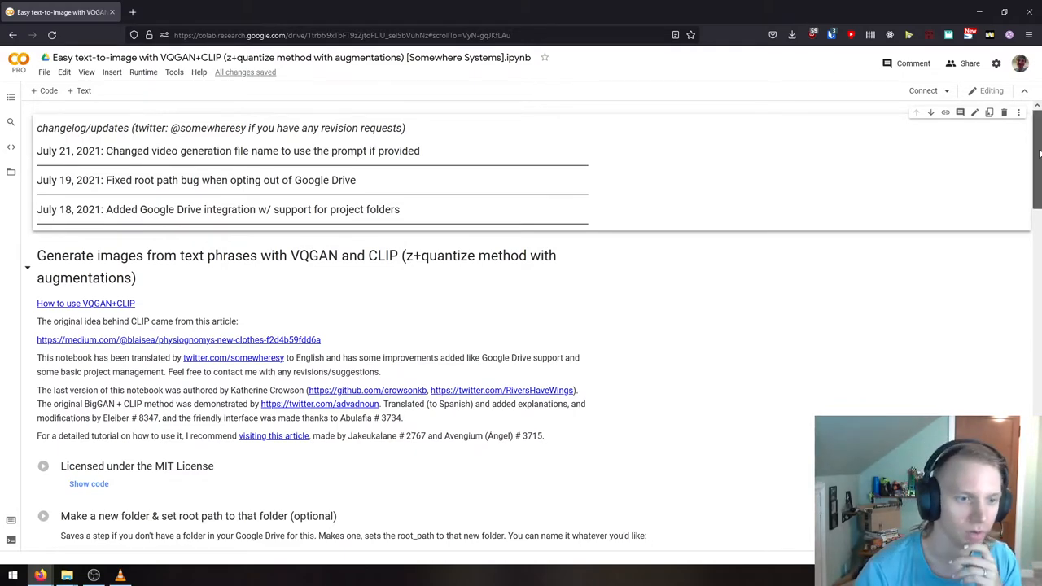
Scroll down past the download cells to the Parameters form with its empty prompts field
scroll("down", 3)
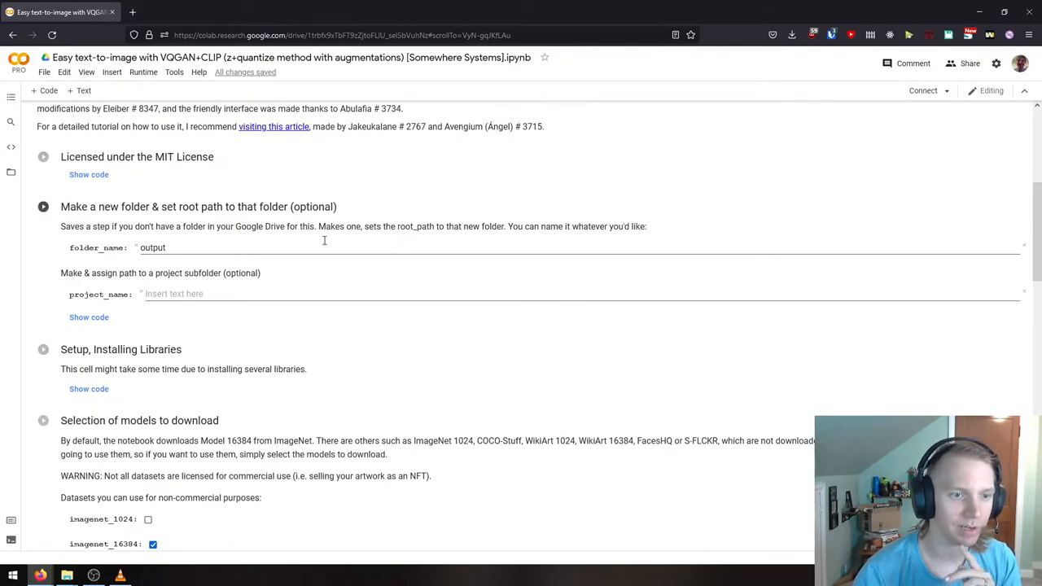
scroll("down", 3)
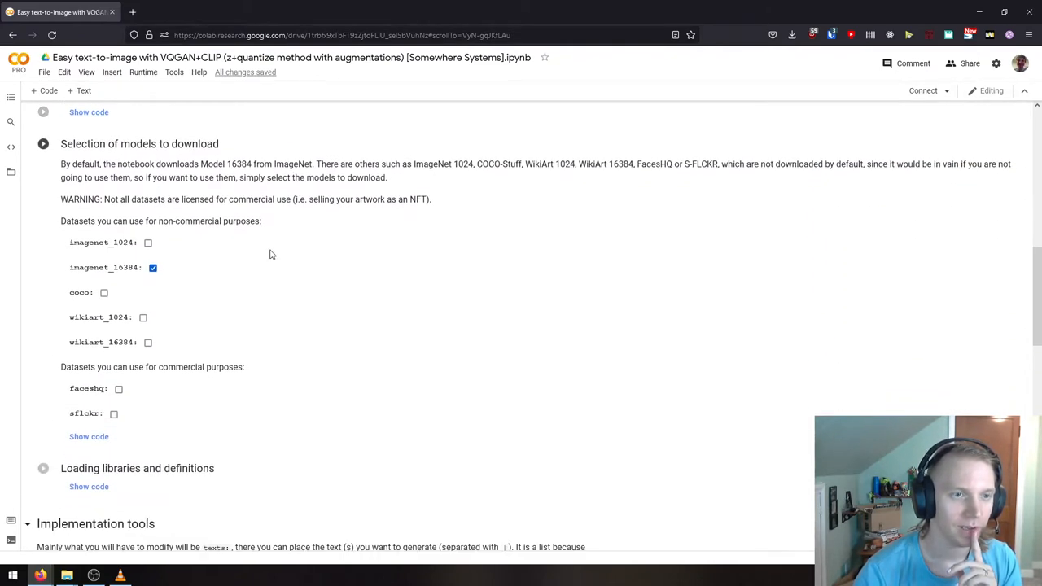
scroll("down", 3)
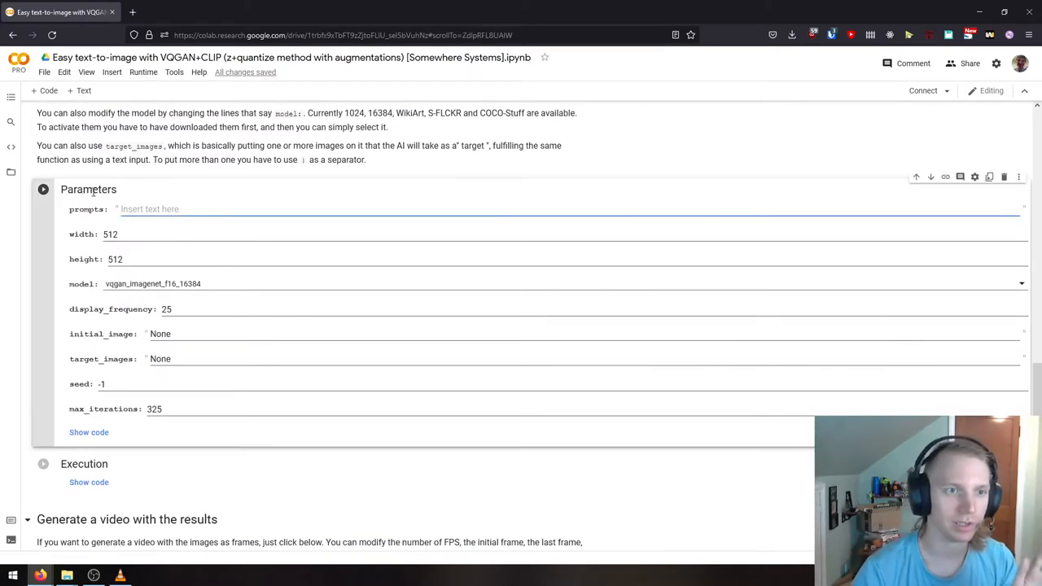
Enter 'a horse juggling flaming chainsaws' as the generation prompt
double_click(87, 209)
type("a horse juggling")
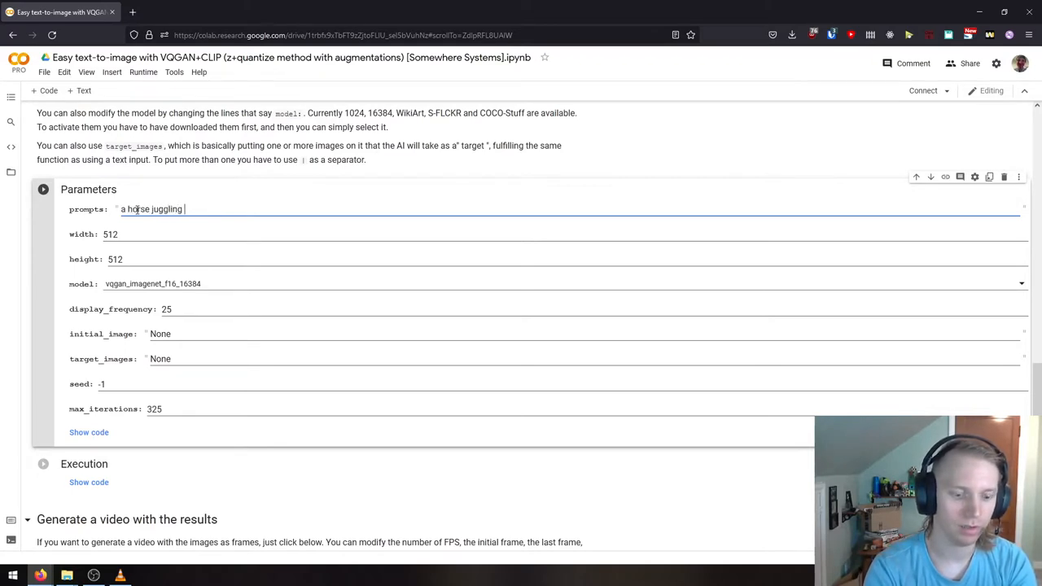
type("flaming chainsaws")
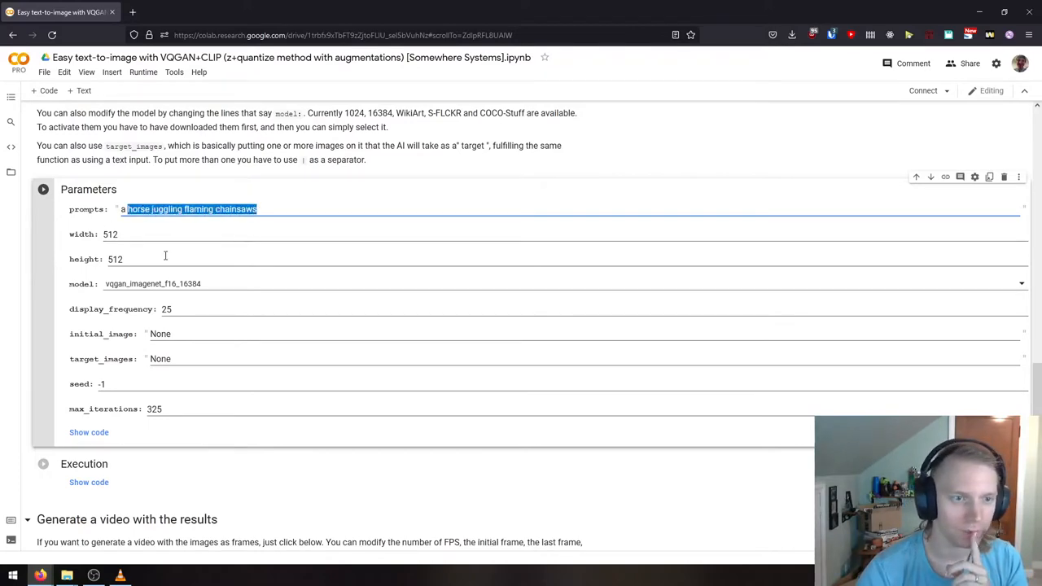
scroll("down", 3)
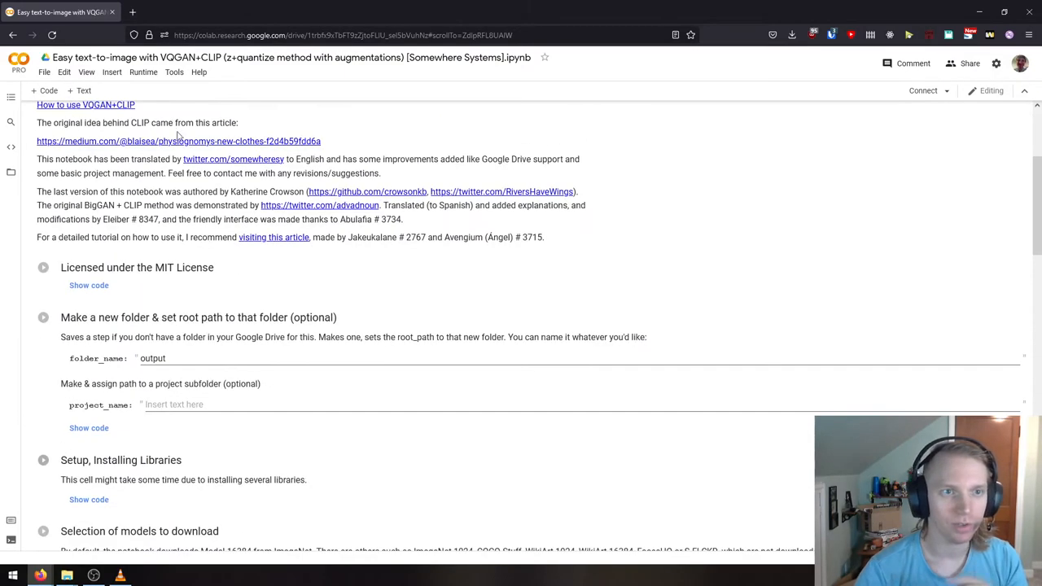
Run every notebook cell with Runtime > Run all
left_click(143, 72)
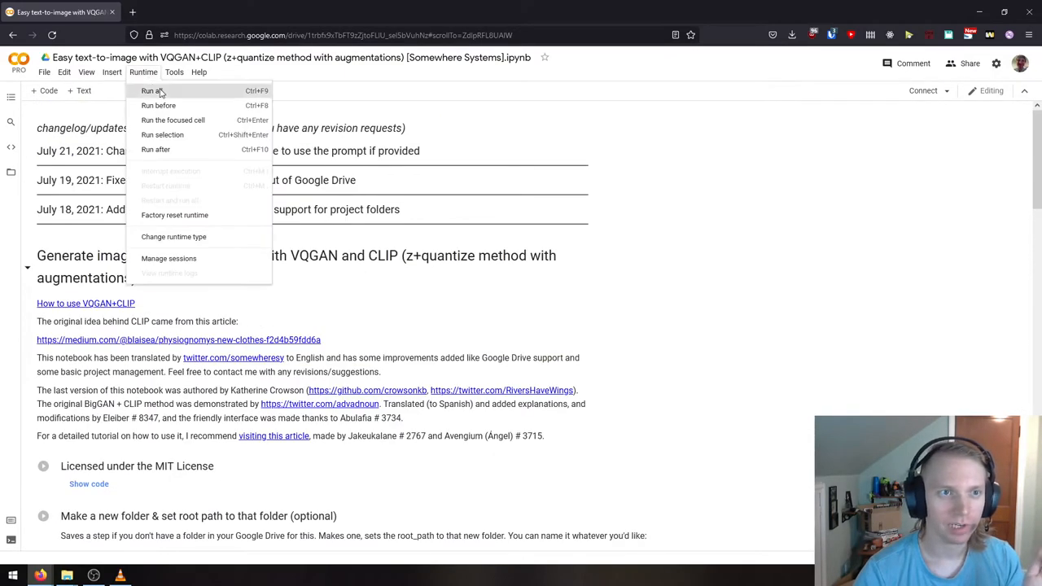
left_click(151, 90)
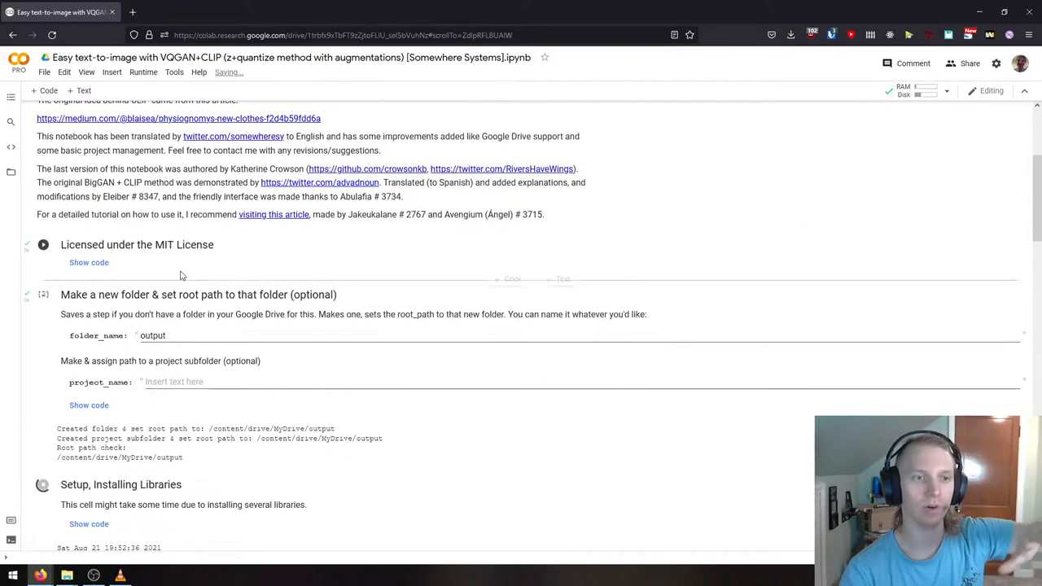
left_click(43, 295)
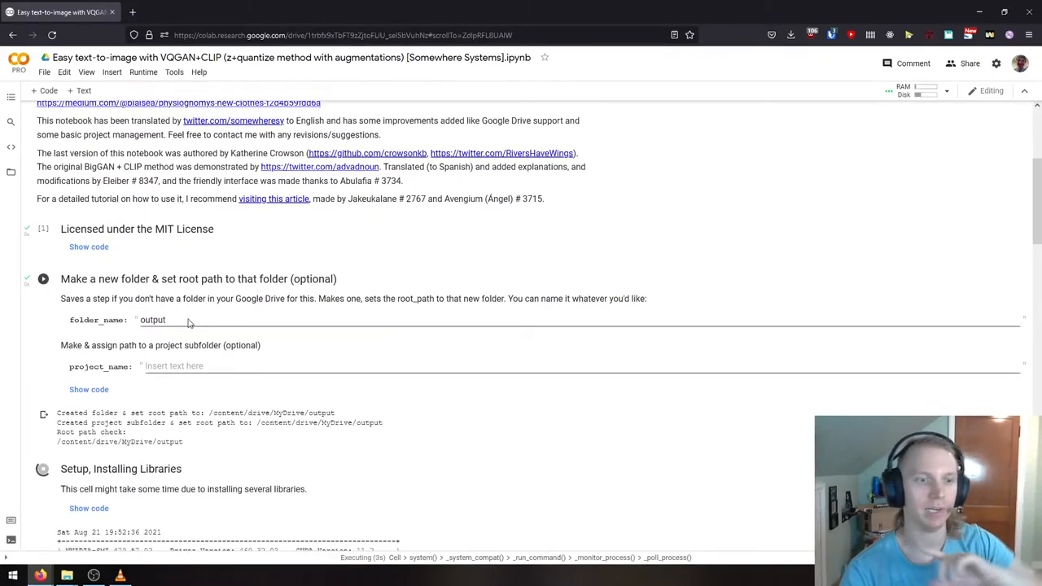
Scroll through the running cells to the Parameters prompt and select 'chainsaws'
scroll("down", 3)
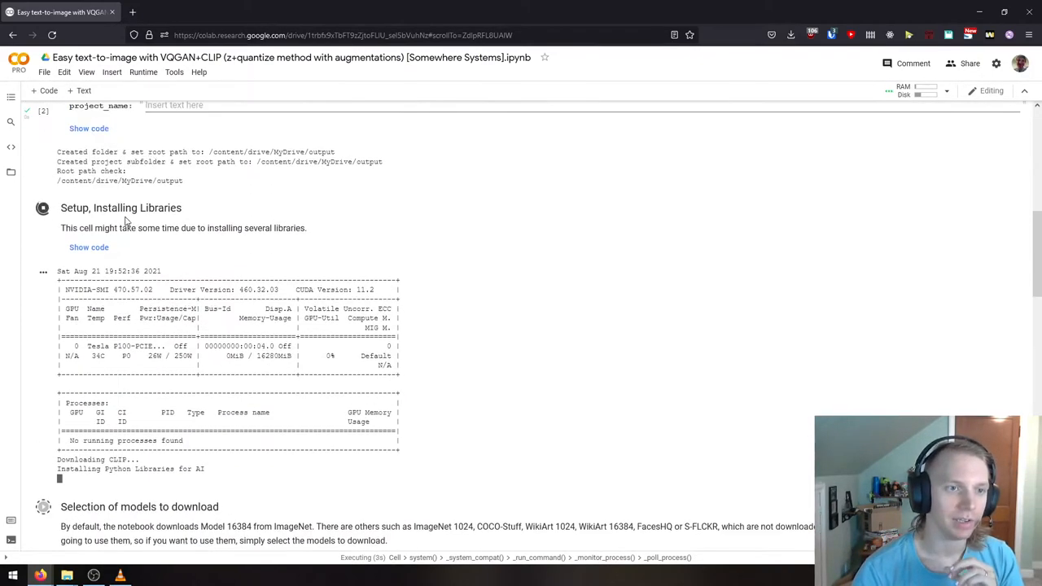
scroll("down", 3)
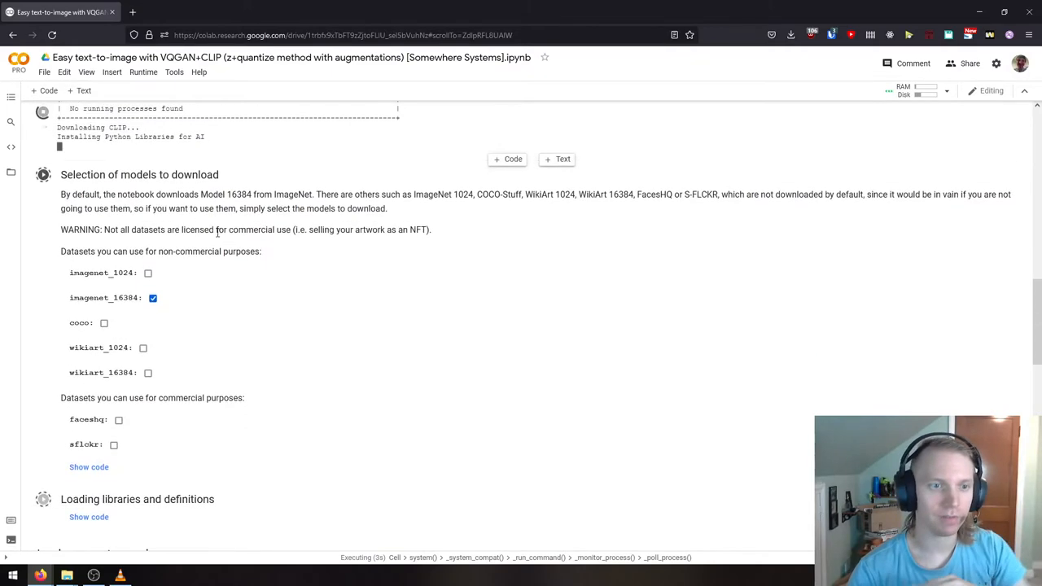
scroll("down", 3)
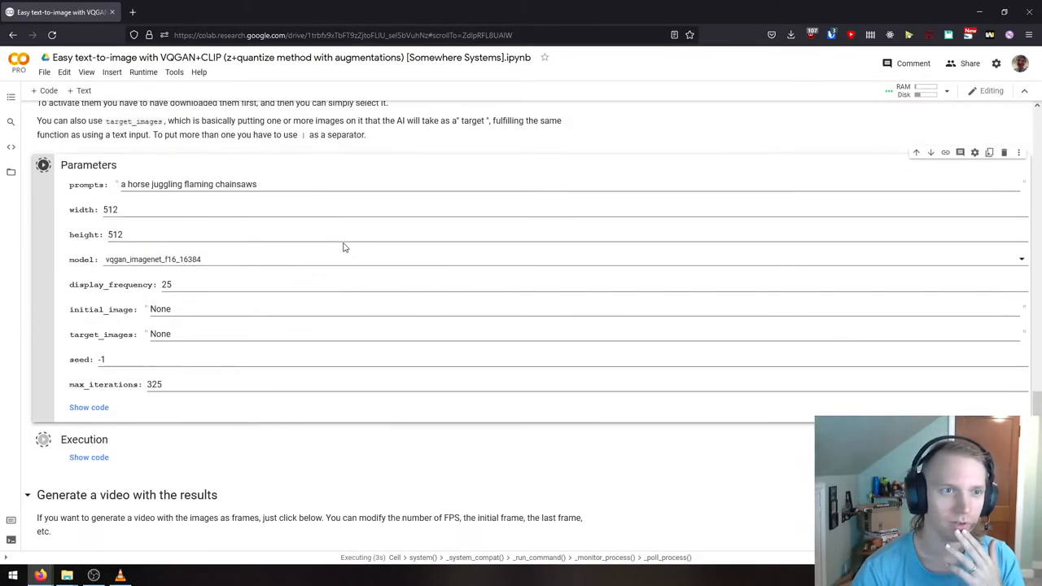
double_click(235, 184)
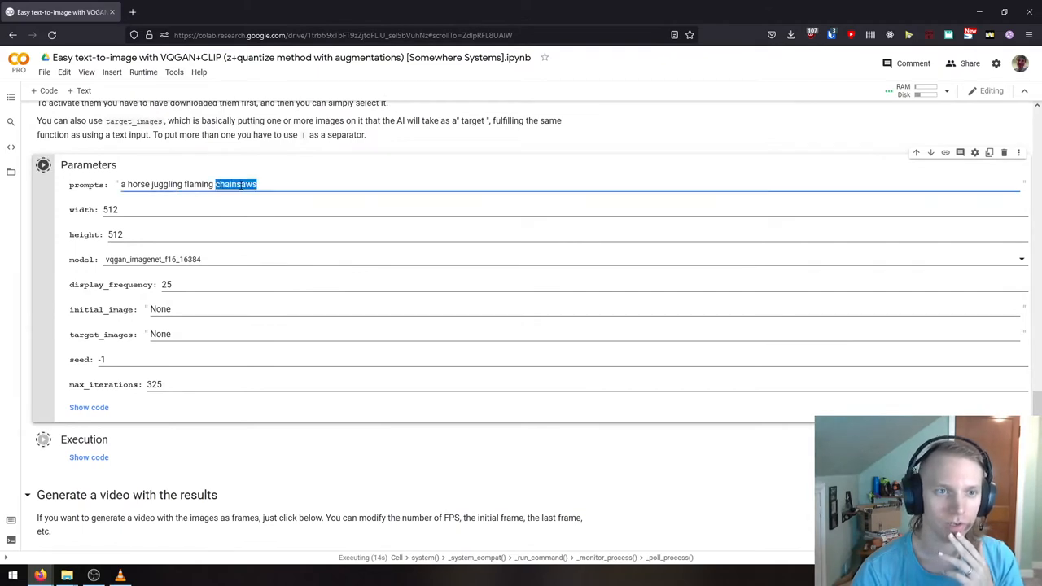
left_click(261, 184)
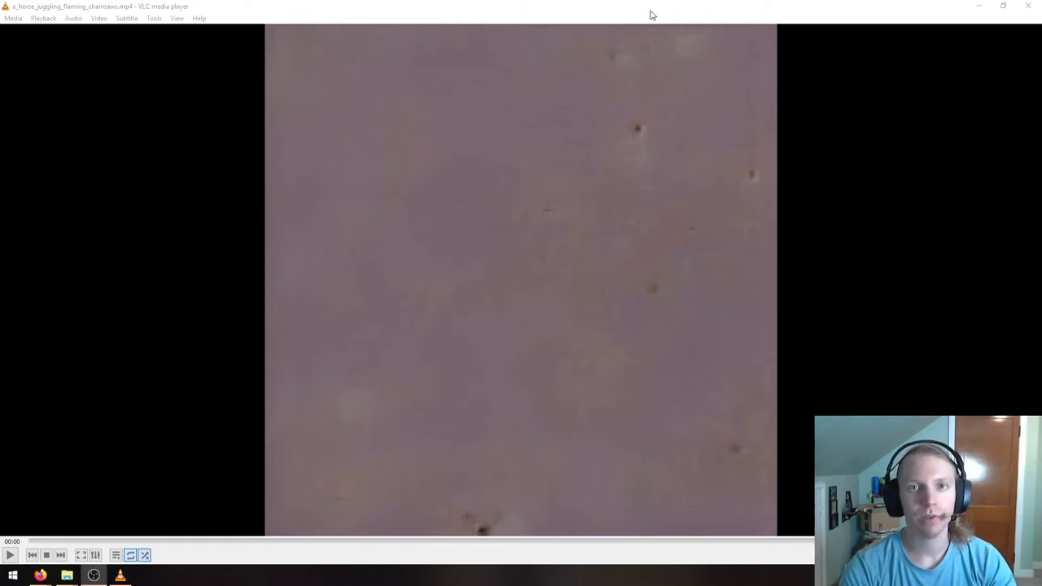
Play the horse-juggling-flaming-chainsaws video in VLC and pause it at the end
left_click(11, 555)
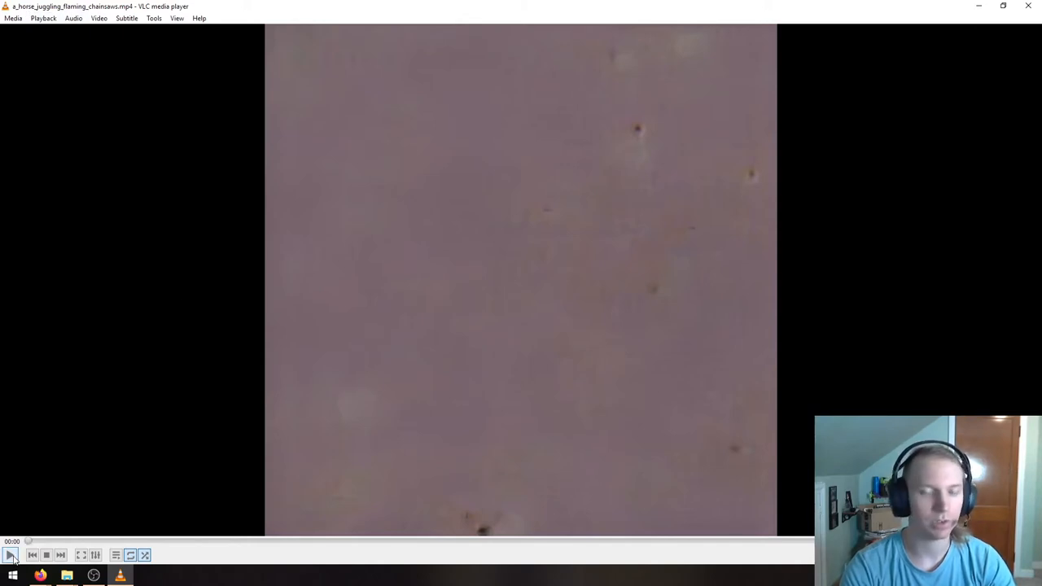
left_click(10, 554)
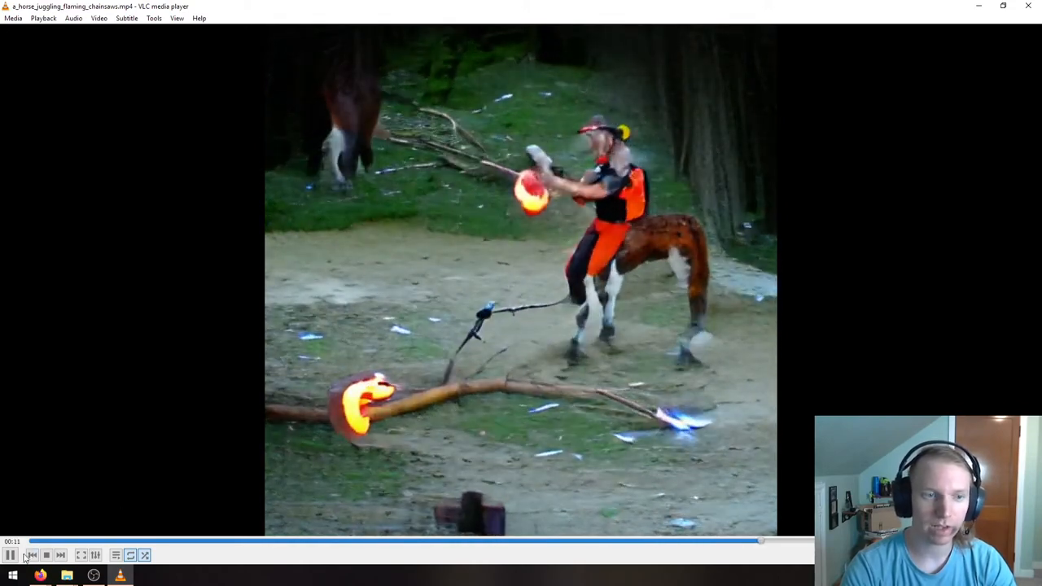
left_click(11, 554)
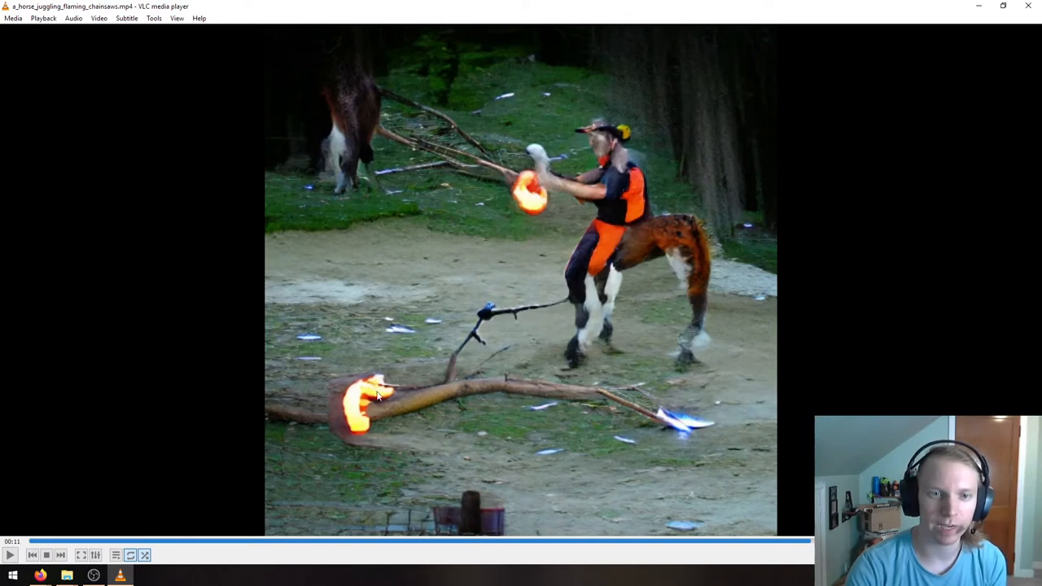
mouse_move(659, 189)
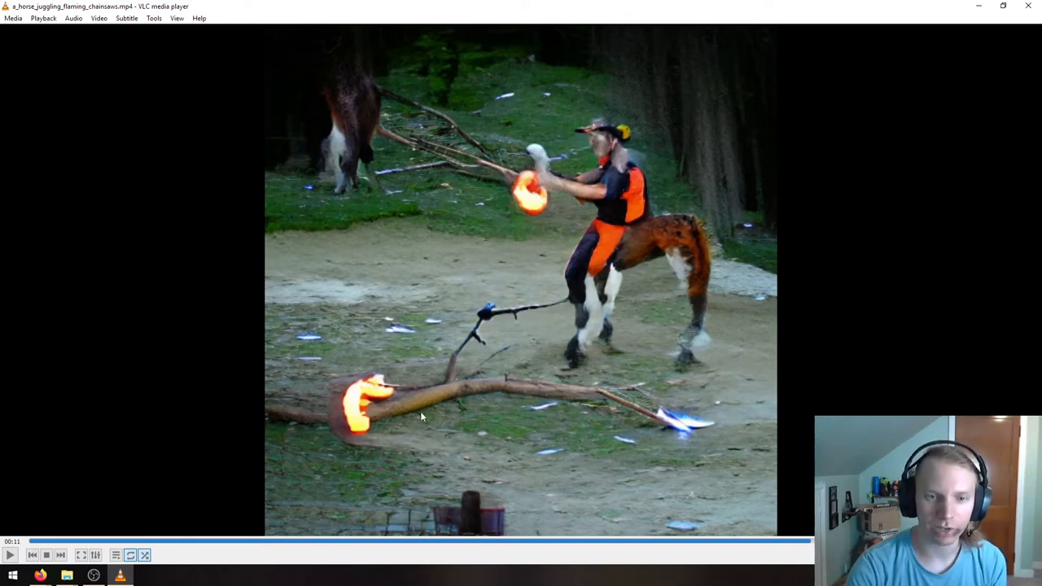
mouse_move(496, 172)
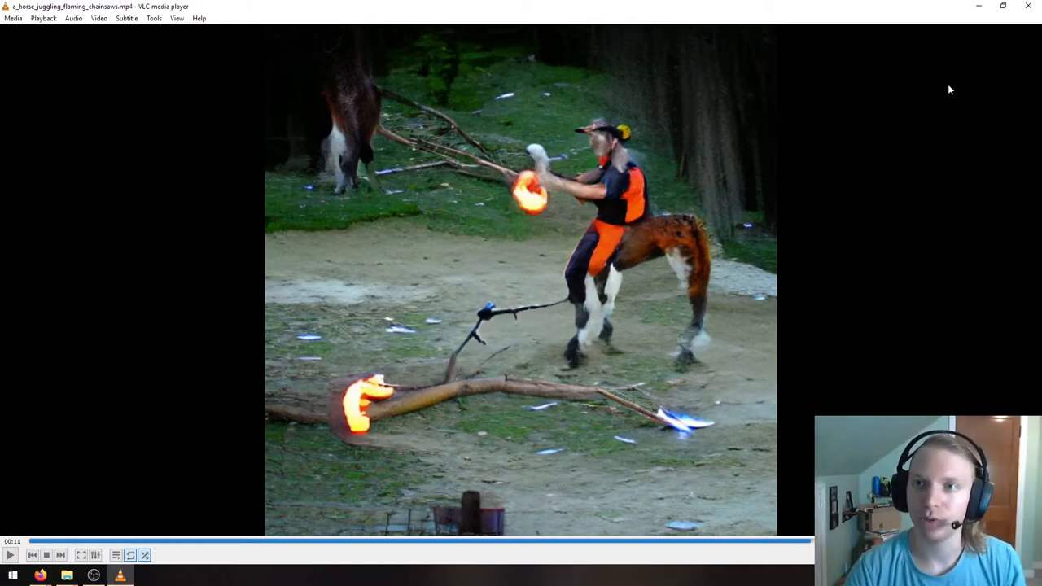
mouse_move(1015, 46)
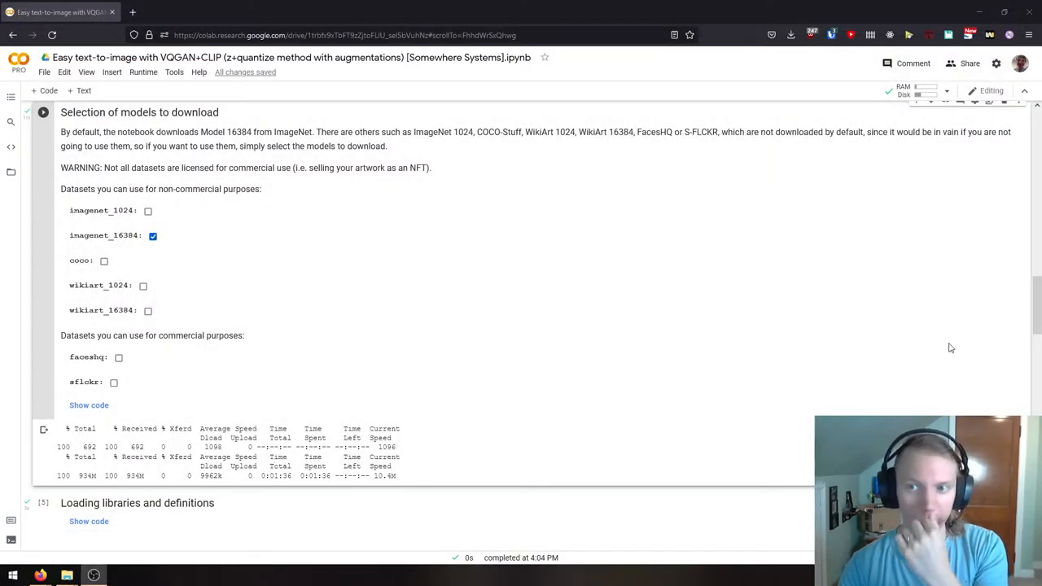
Scroll down past Implementation tools to the Parameters and Execution output
scroll("down", 3)
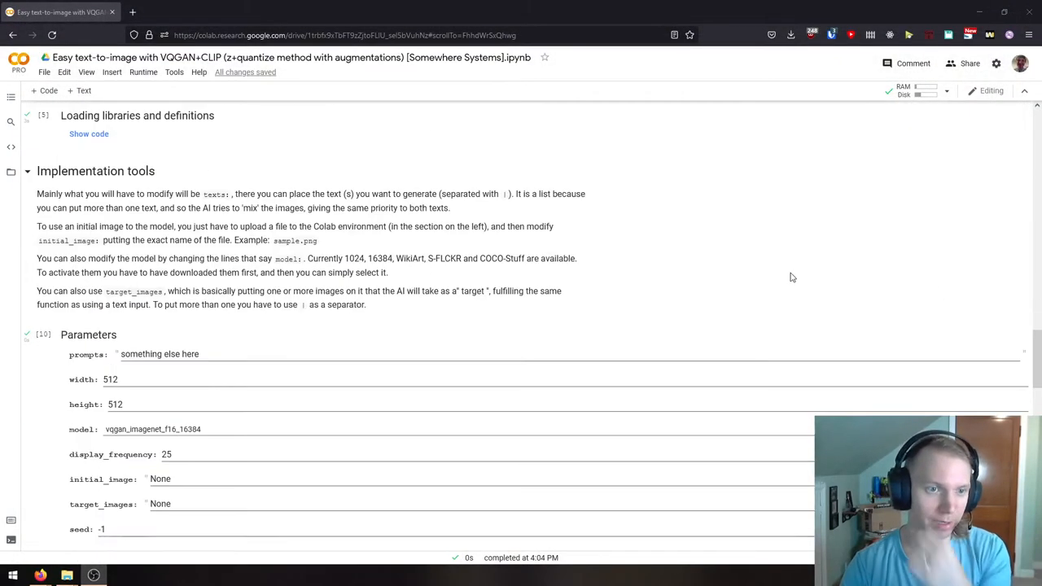
scroll("down", 3)
type("a new prompt")
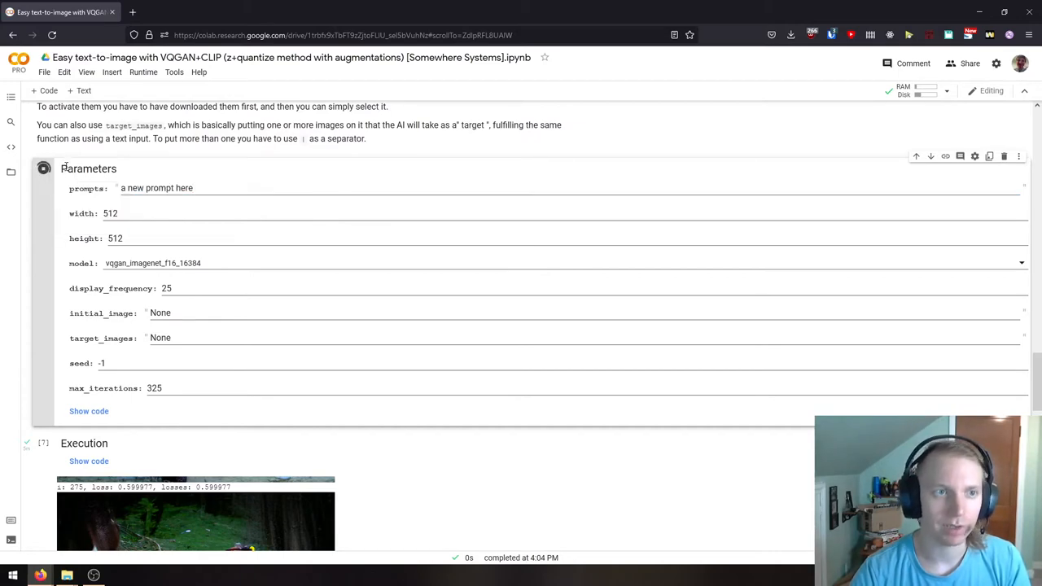
Scroll to the Execution cell rerunning generation for 'a new prompt here'
scroll("down", 3)
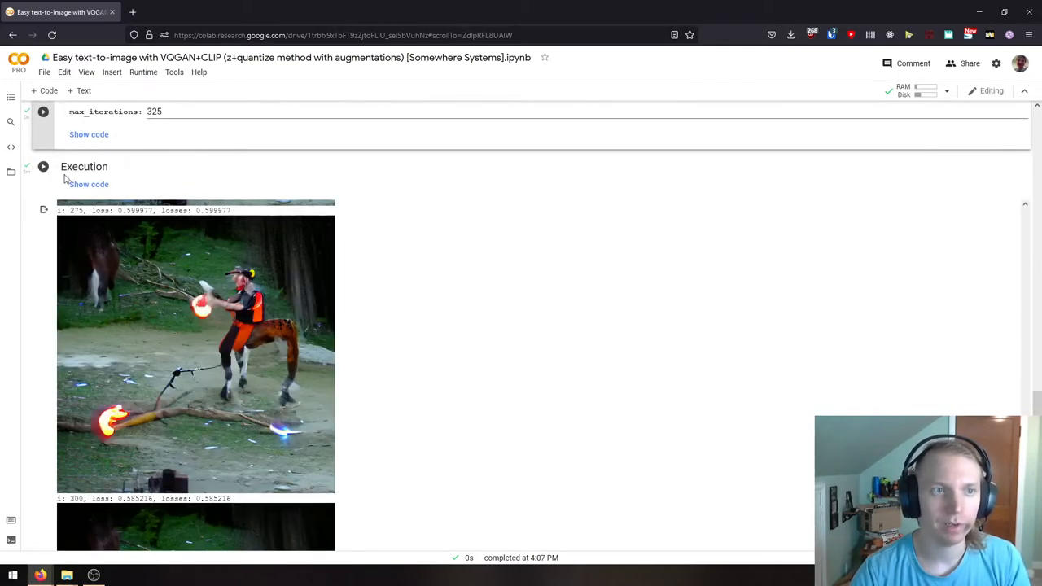
scroll("down", 3)
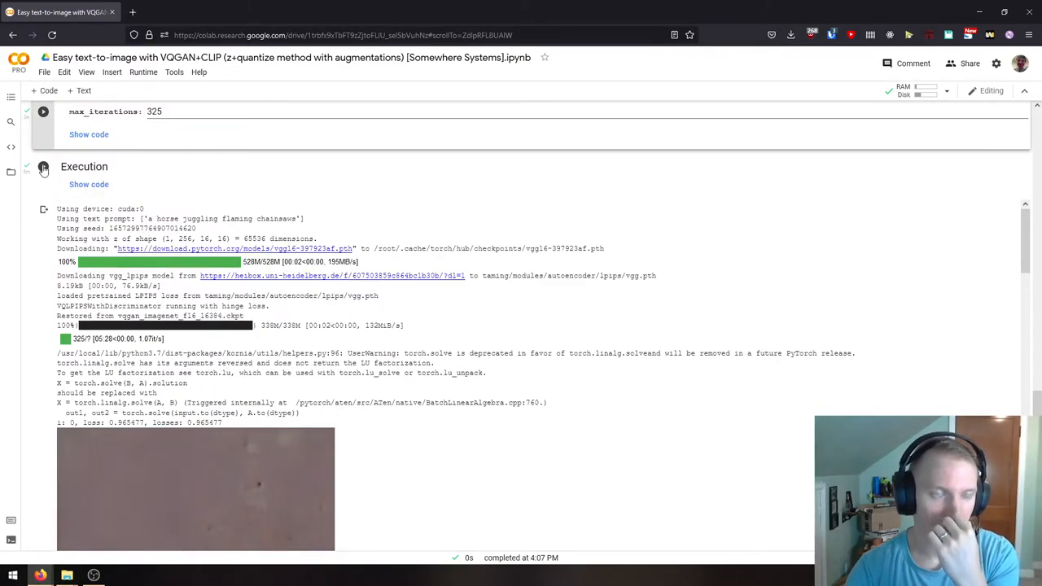
mouse_move(43, 167)
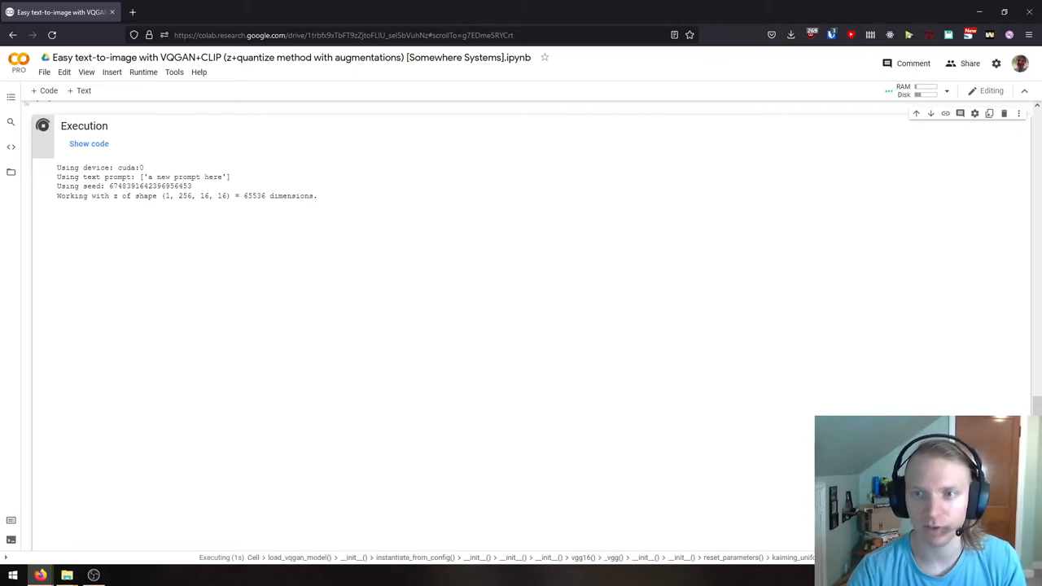
scroll("down", 3)
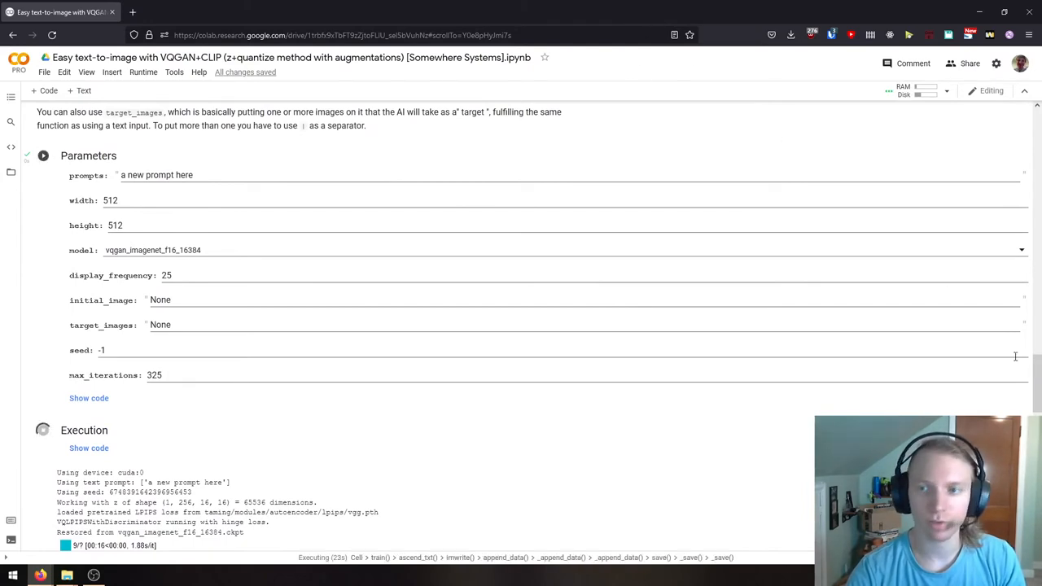
scroll("down", 3)
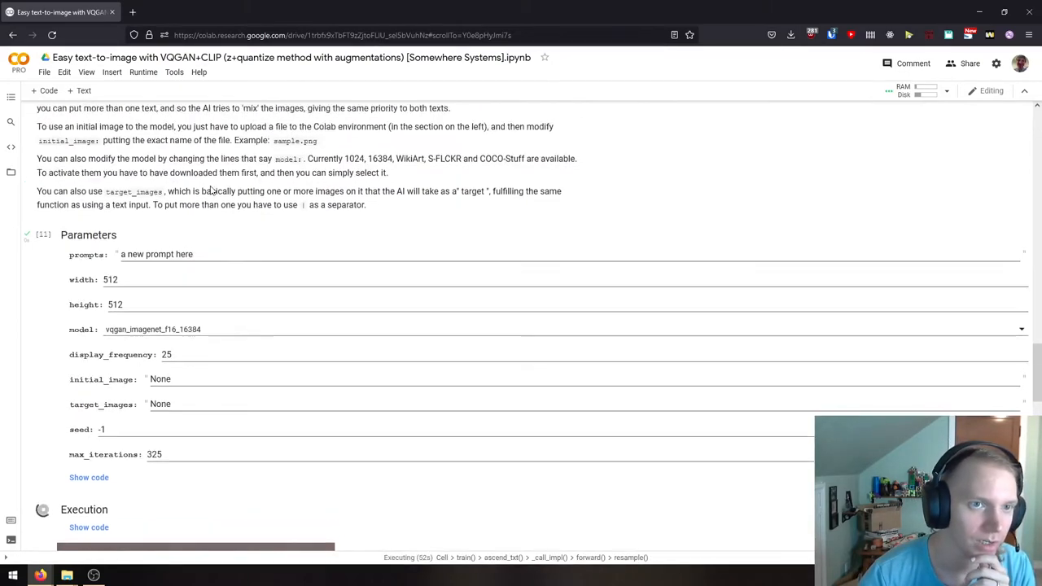
Replace the prompt with 'a landscape | a man | a horse', weighting the landscape :10
double_click(156, 254)
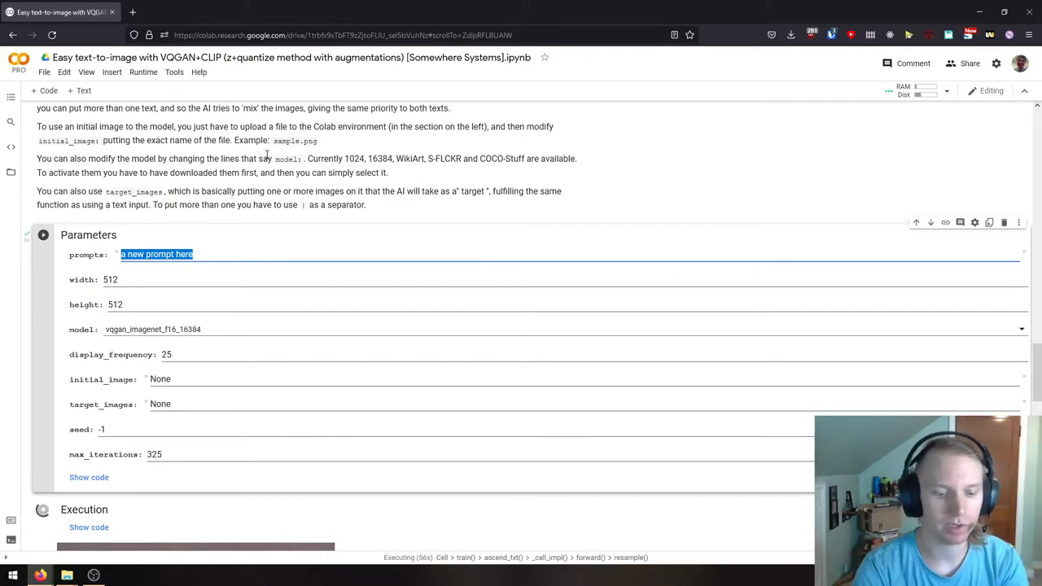
type("a landscape | a")
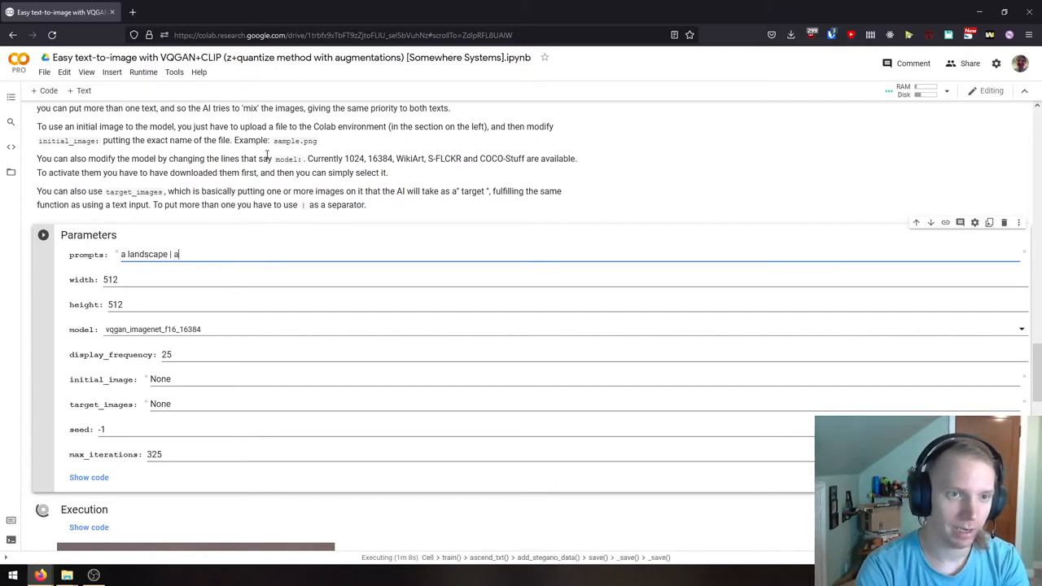
type("man | a horse")
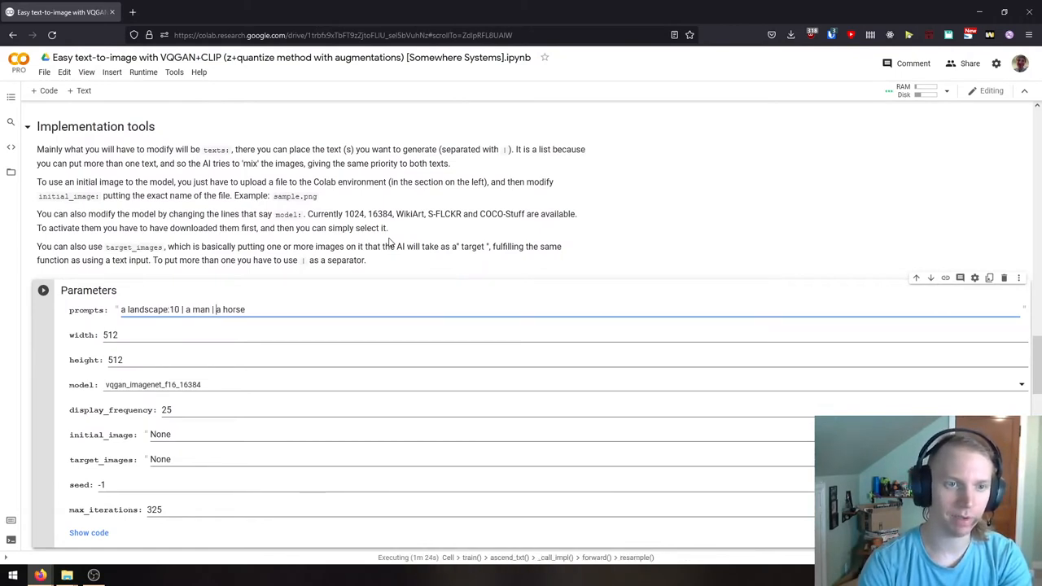
type(":10")
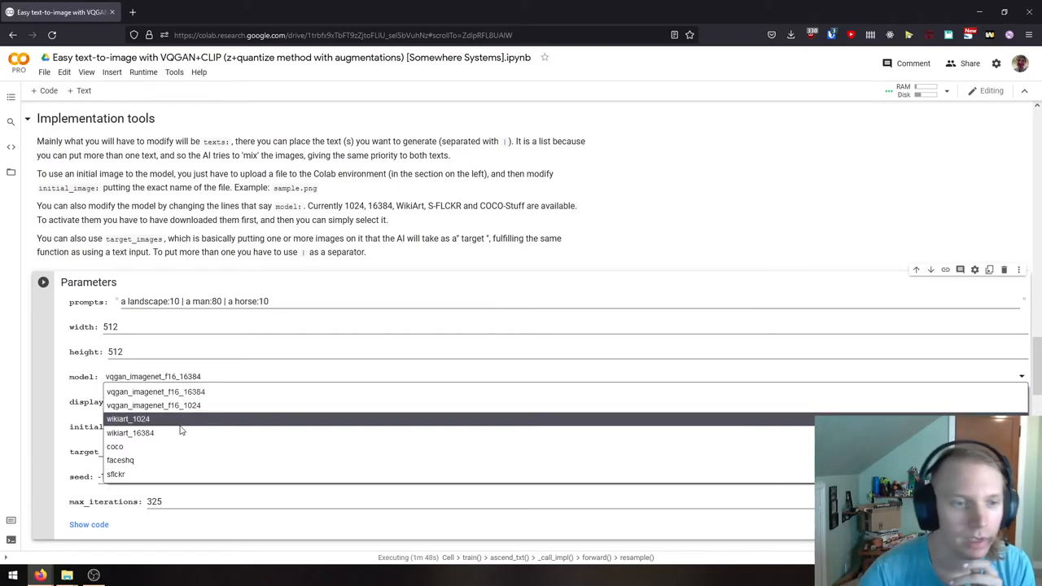
mouse_move(130, 432)
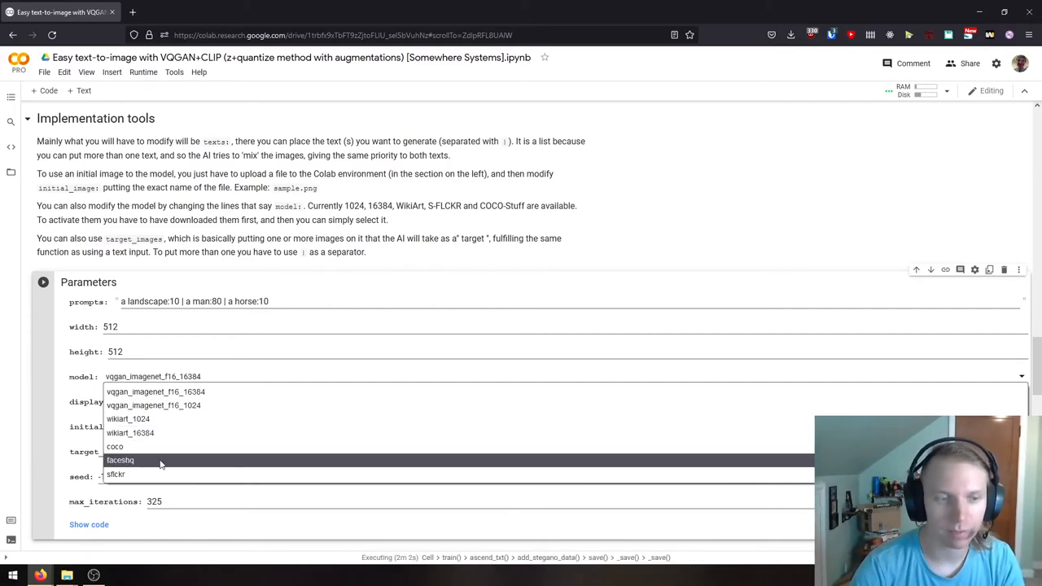
mouse_move(116, 474)
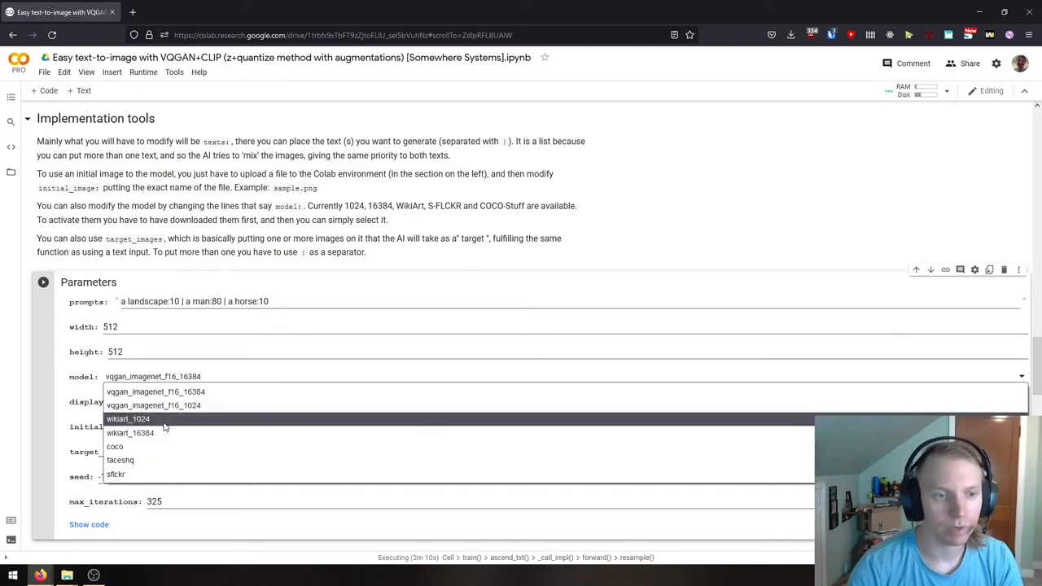
mouse_move(153, 405)
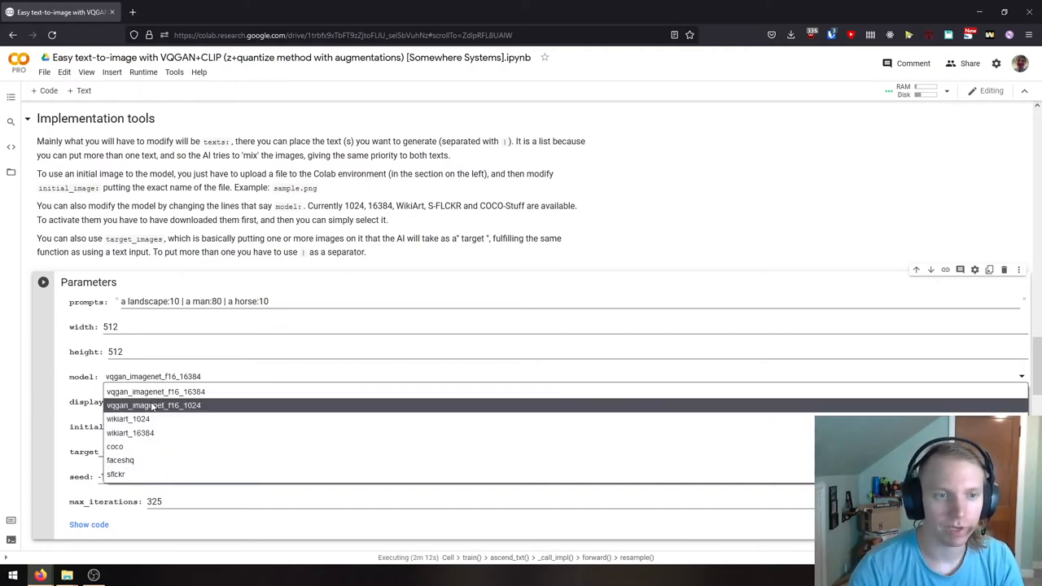
mouse_move(154, 391)
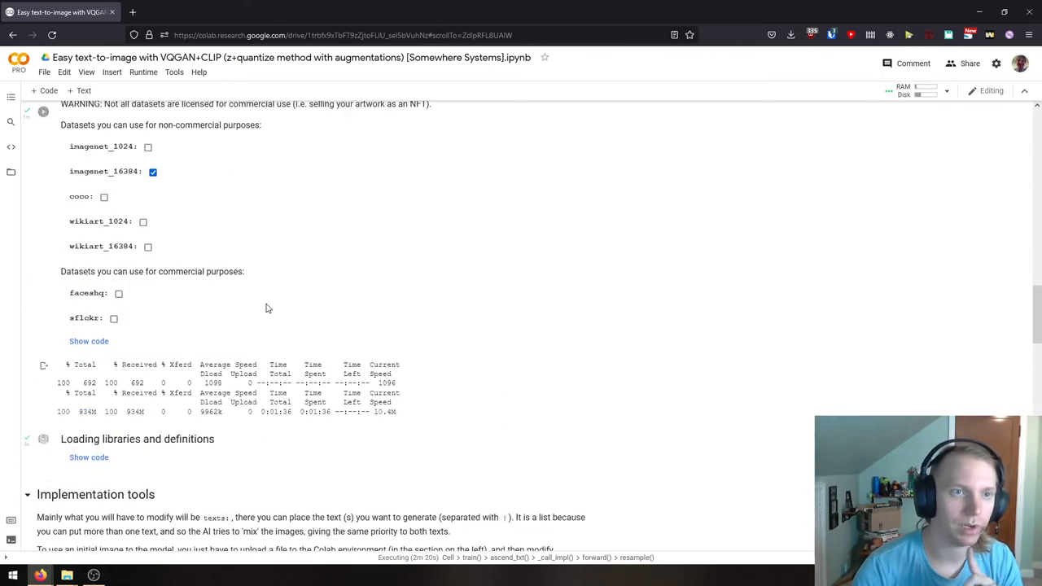
Mark sflckr for download, toggling wikiart_16384 back off, and return to Parameters
scroll("up", 3)
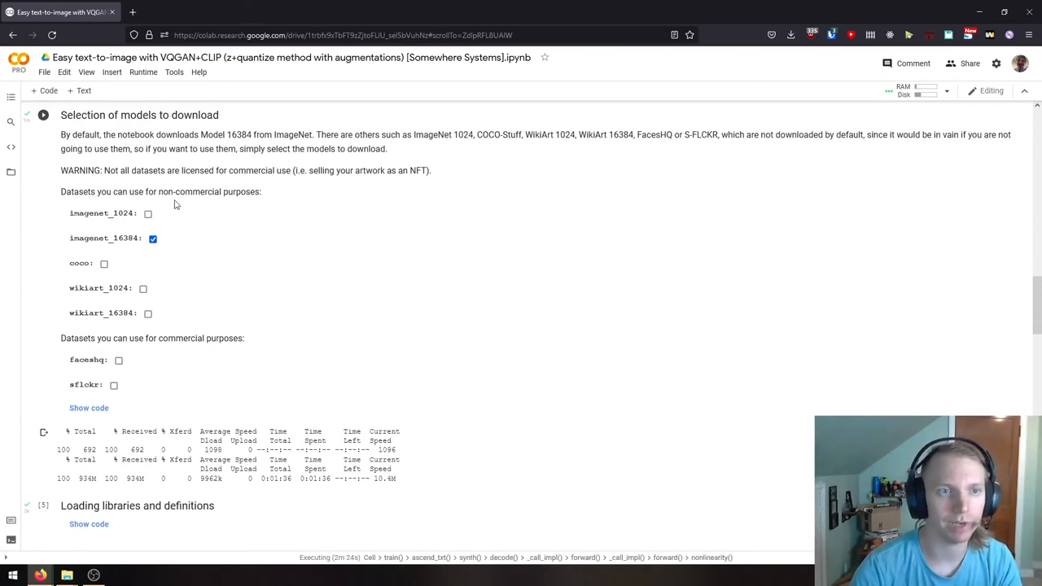
left_click(147, 312)
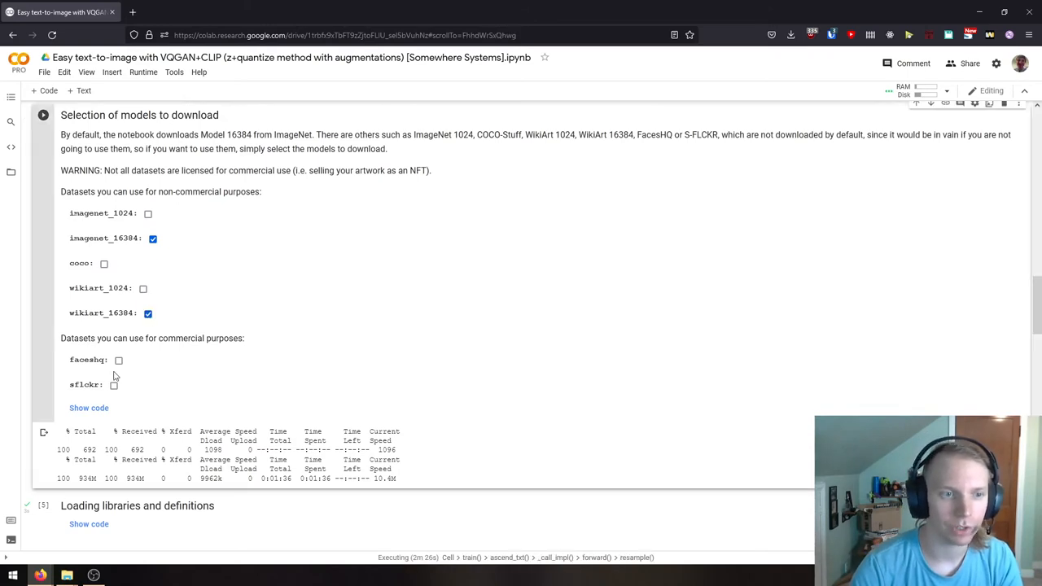
left_click(114, 384)
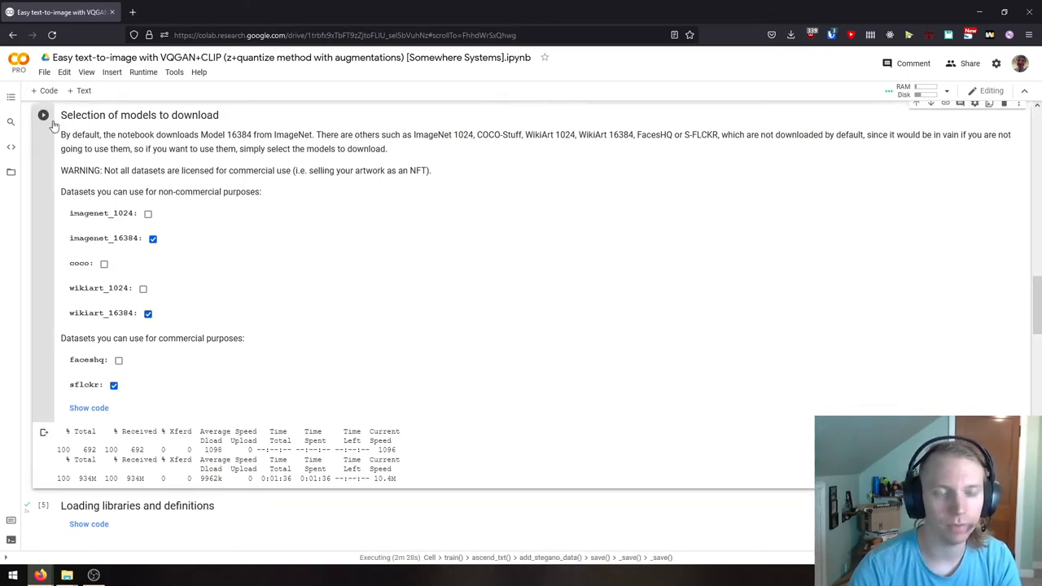
left_click(147, 312)
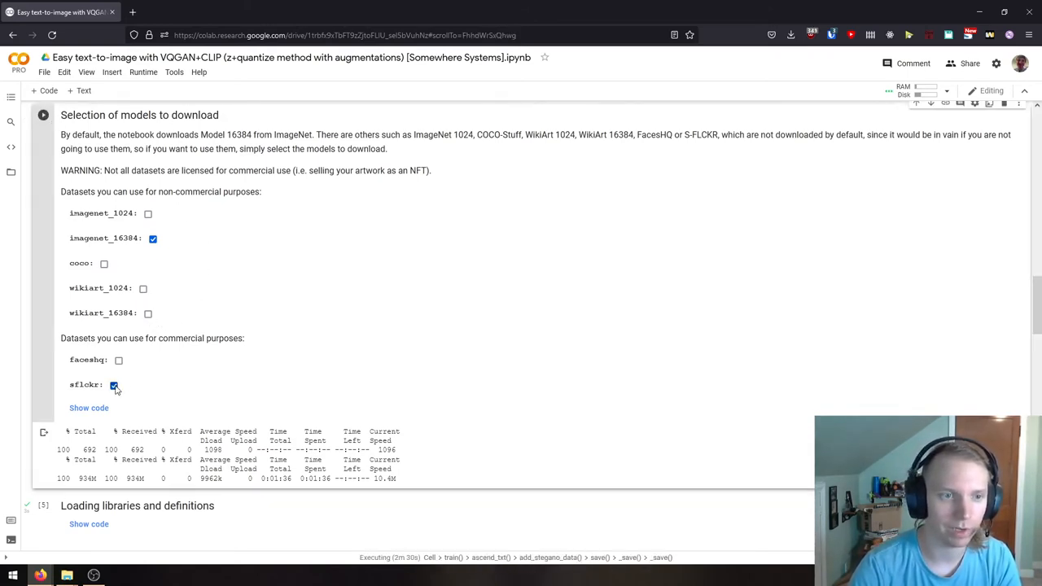
scroll("down", 3)
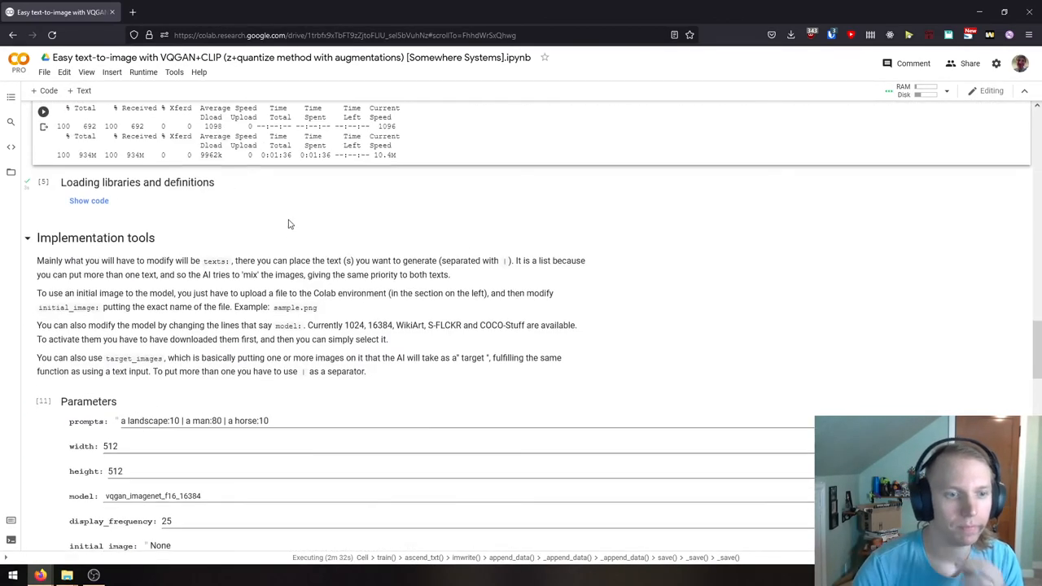
scroll("down", 3)
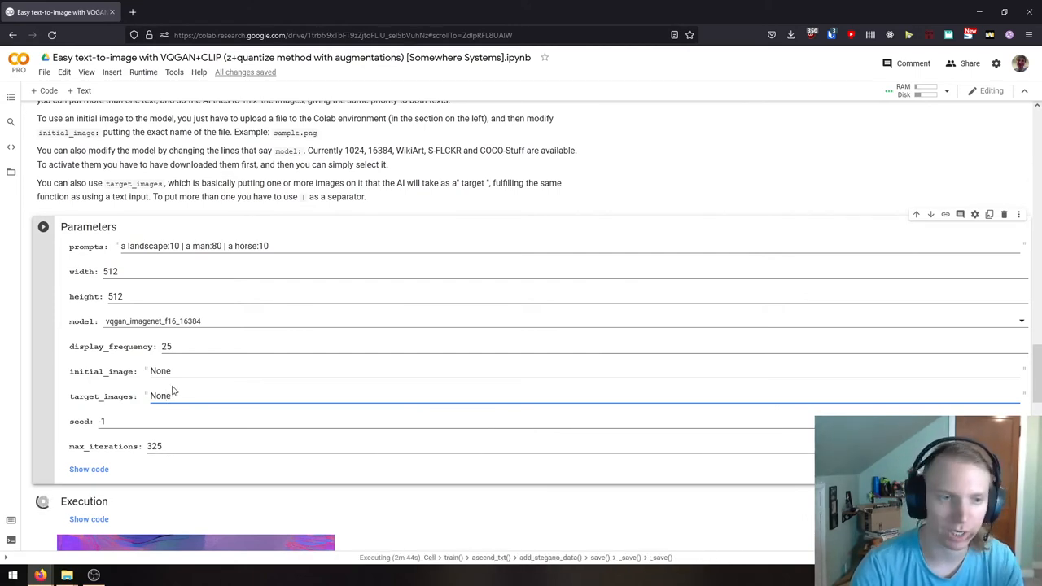
mouse_move(263, 291)
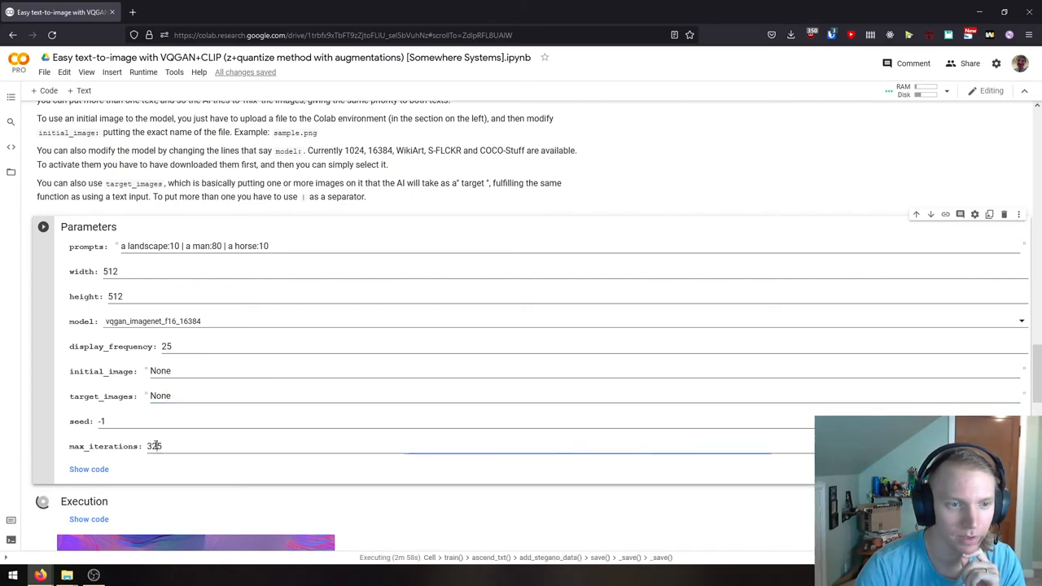
double_click(154, 446)
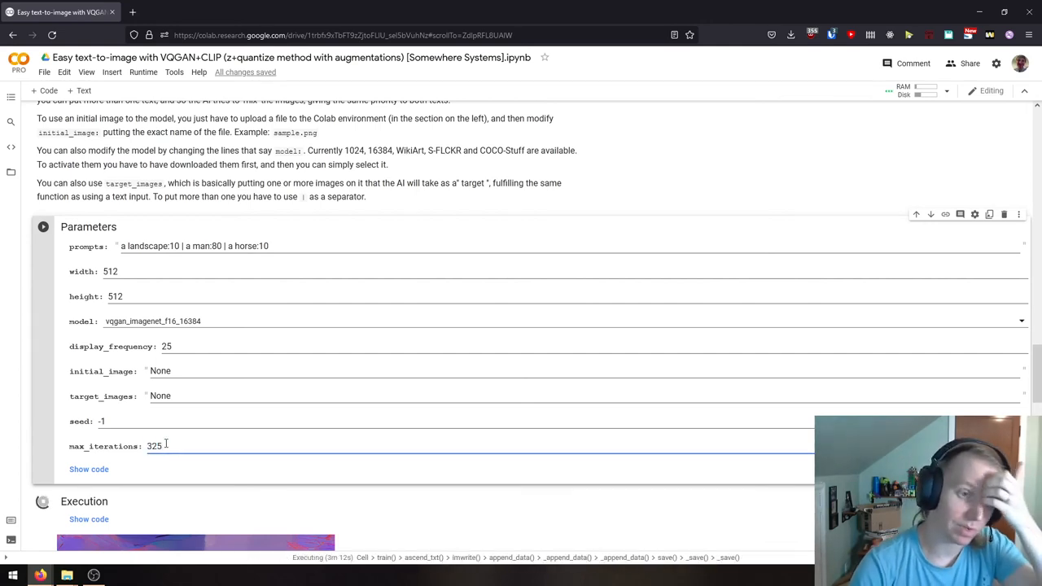
double_click(154, 446)
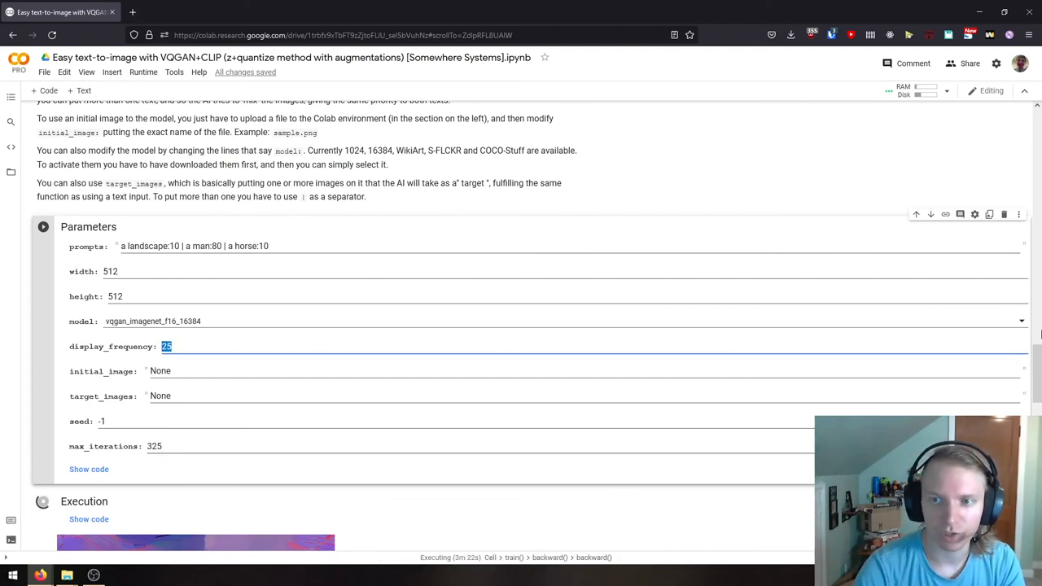
scroll("down", 3)
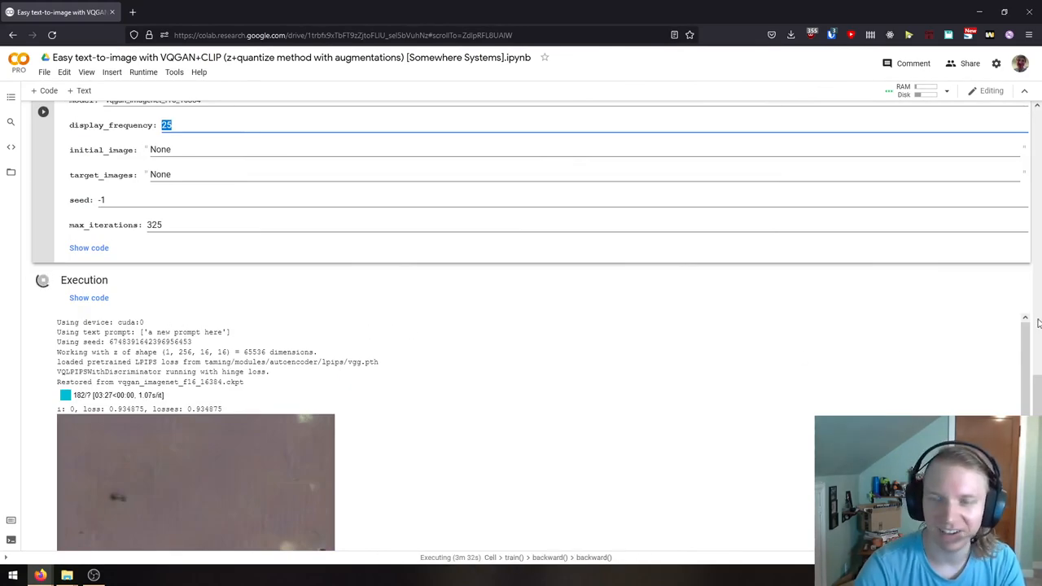
scroll("up", 3)
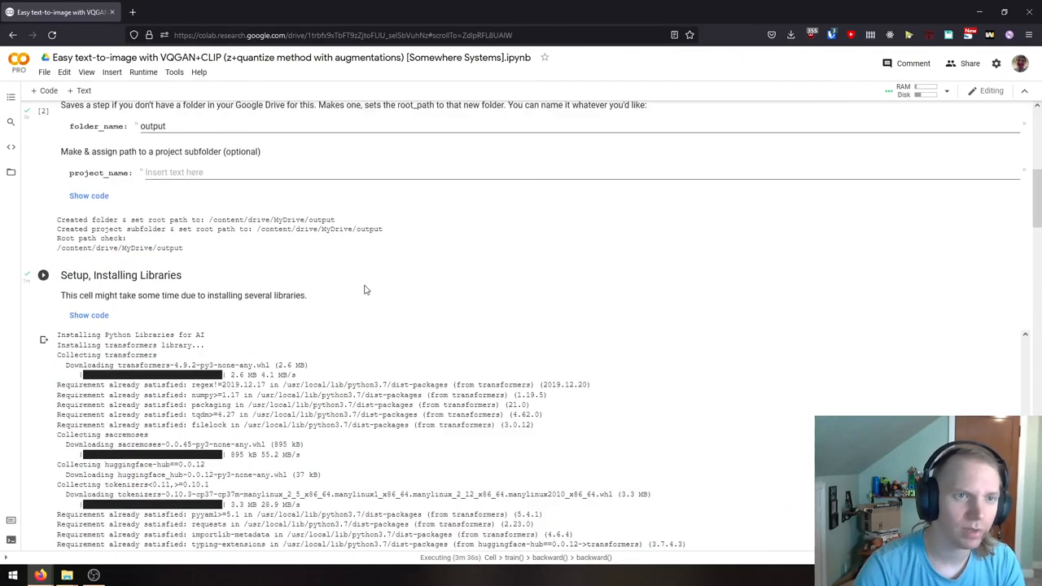
scroll("down", 3)
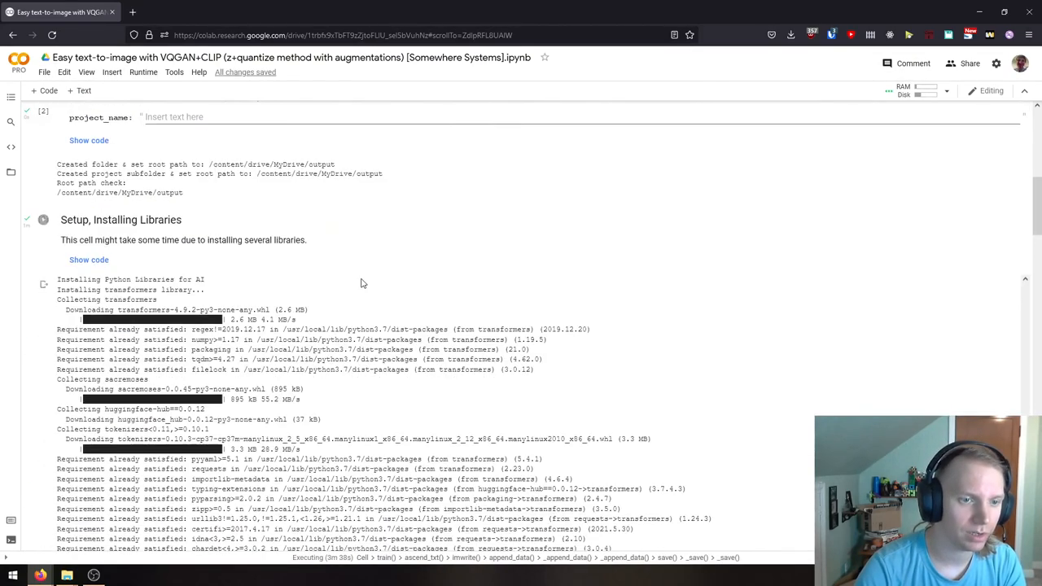